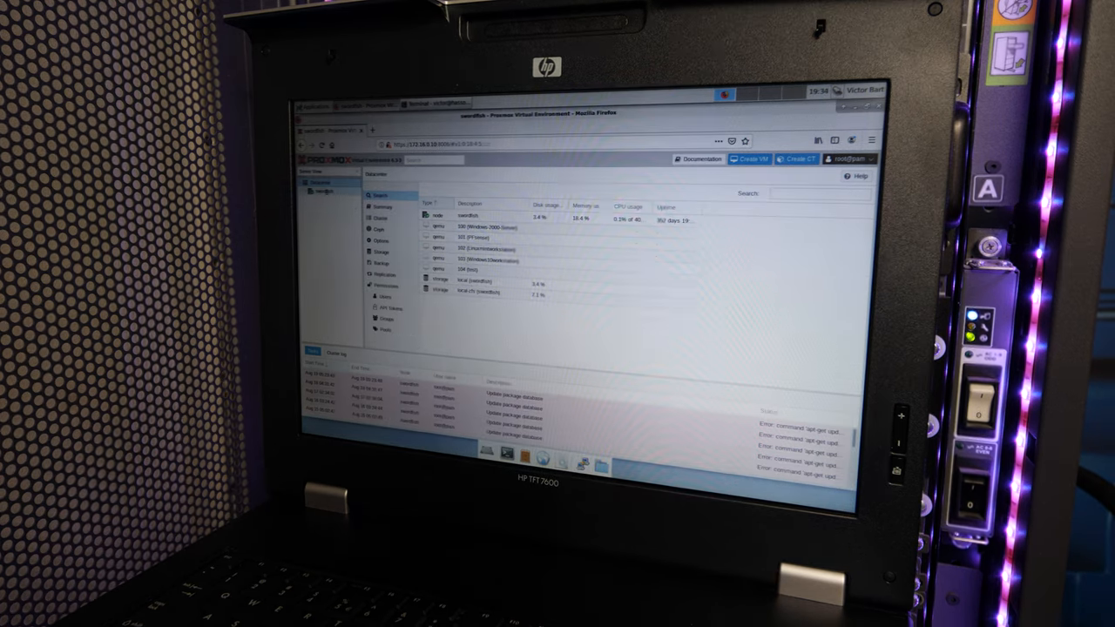
# Query the faulted pool disk's identity and serial with smartctl on /dev/sd in the node shell.
pyautogui.click(328, 199)
pyautogui.write('smartctl -i /dev/')
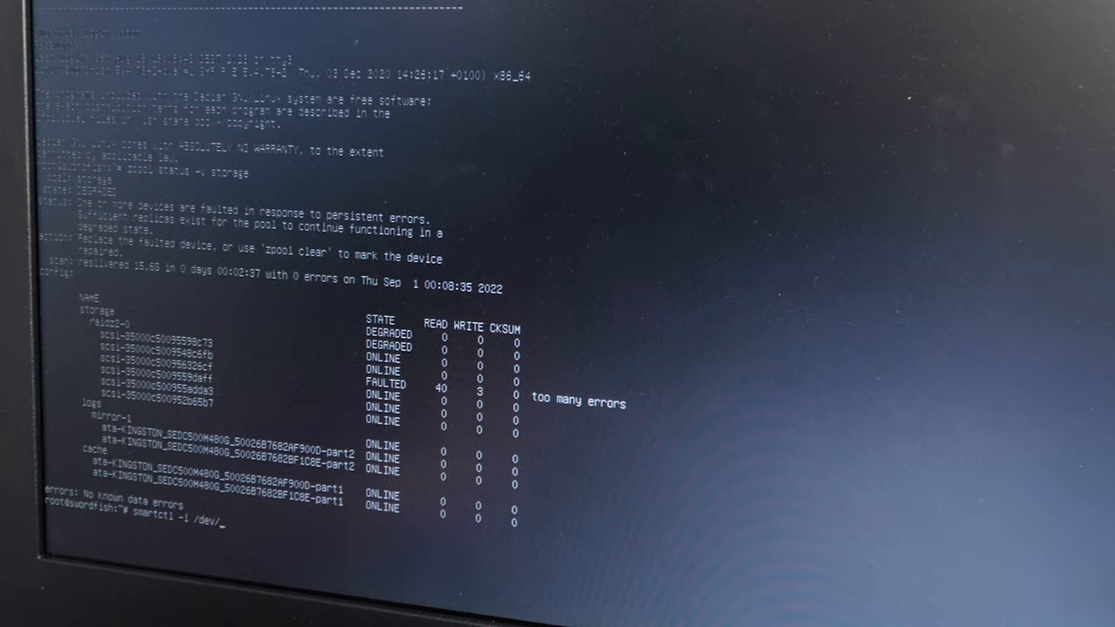
pyautogui.write('sd')
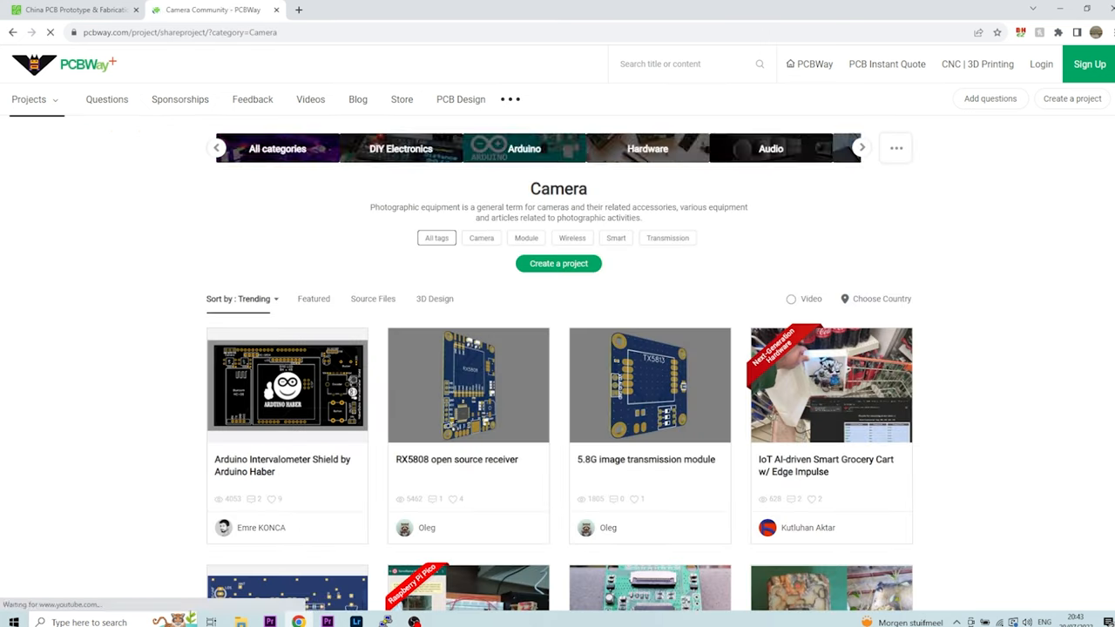
# View the Film Camera Remote Shutter (Raspberry Pi Pico) project's components, description, code and schematic.
pyautogui.scroll(-3)
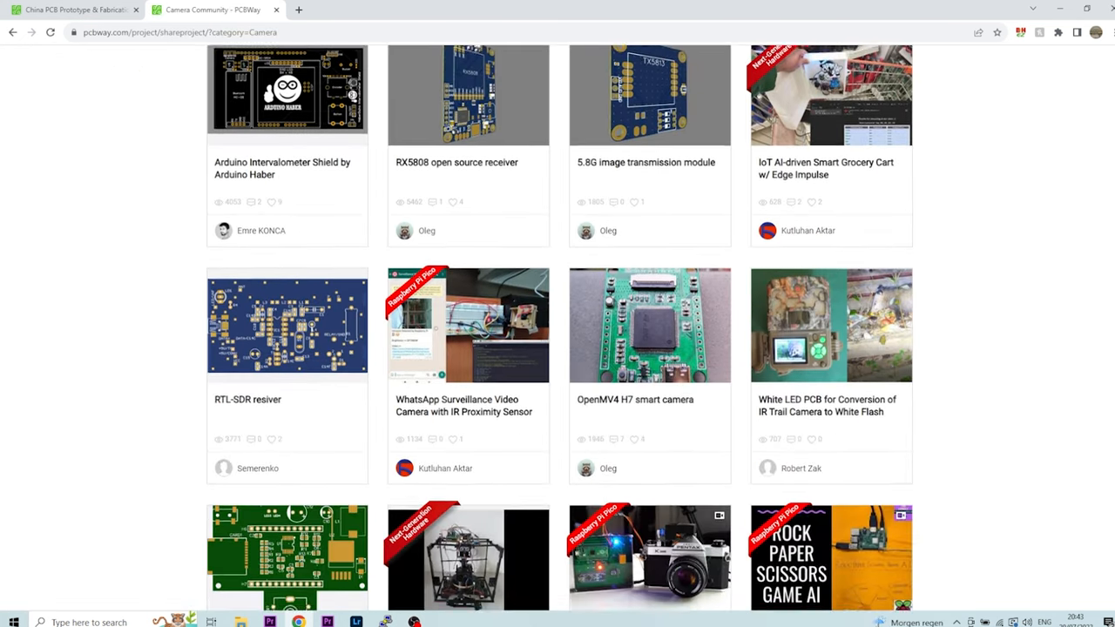
pyautogui.click(665, 566)
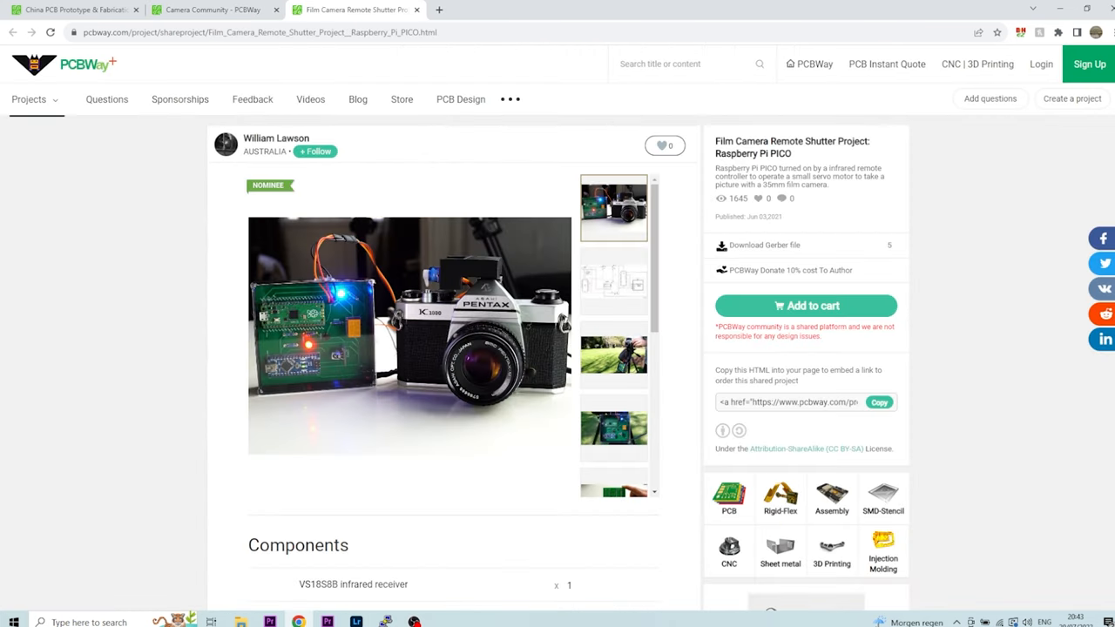
pyautogui.scroll(-3)
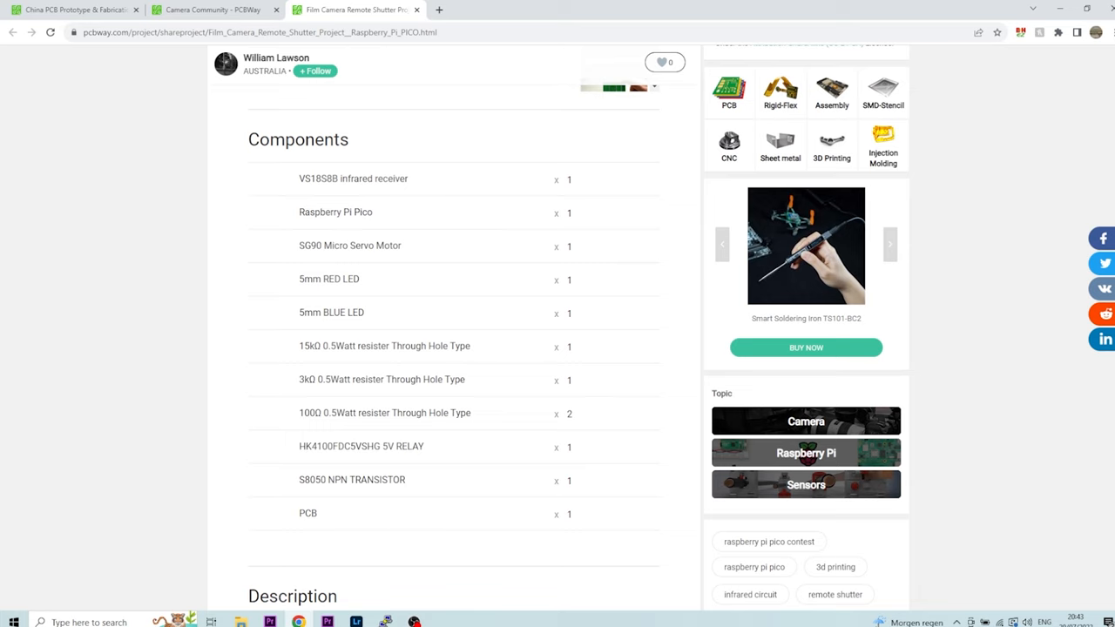
pyautogui.scroll(-3)
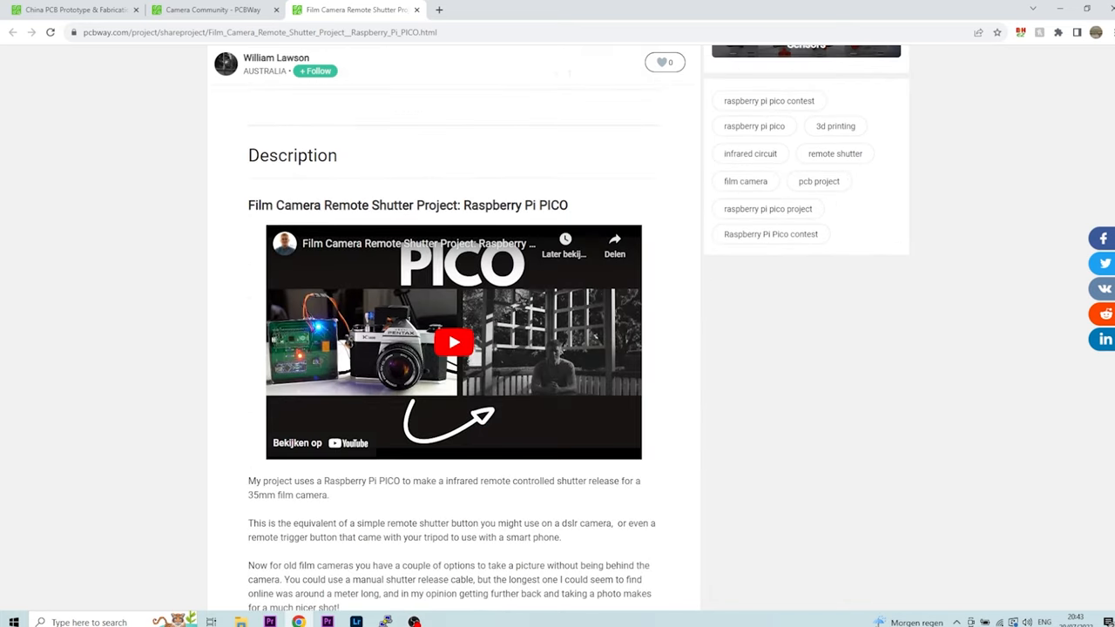
pyautogui.scroll(-3)
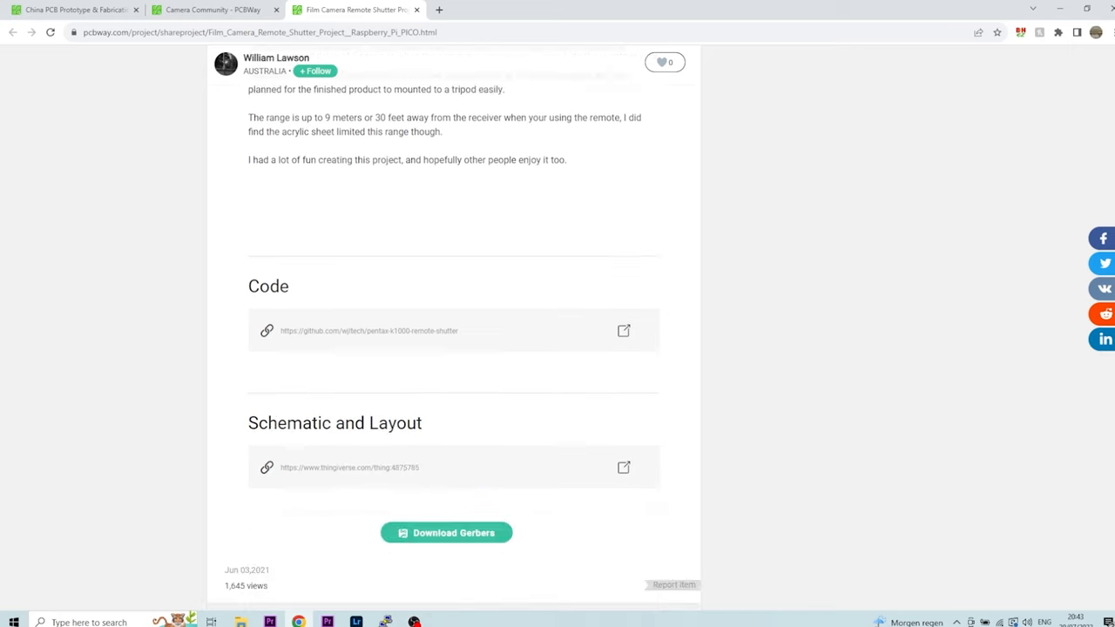
pyautogui.scroll(3)
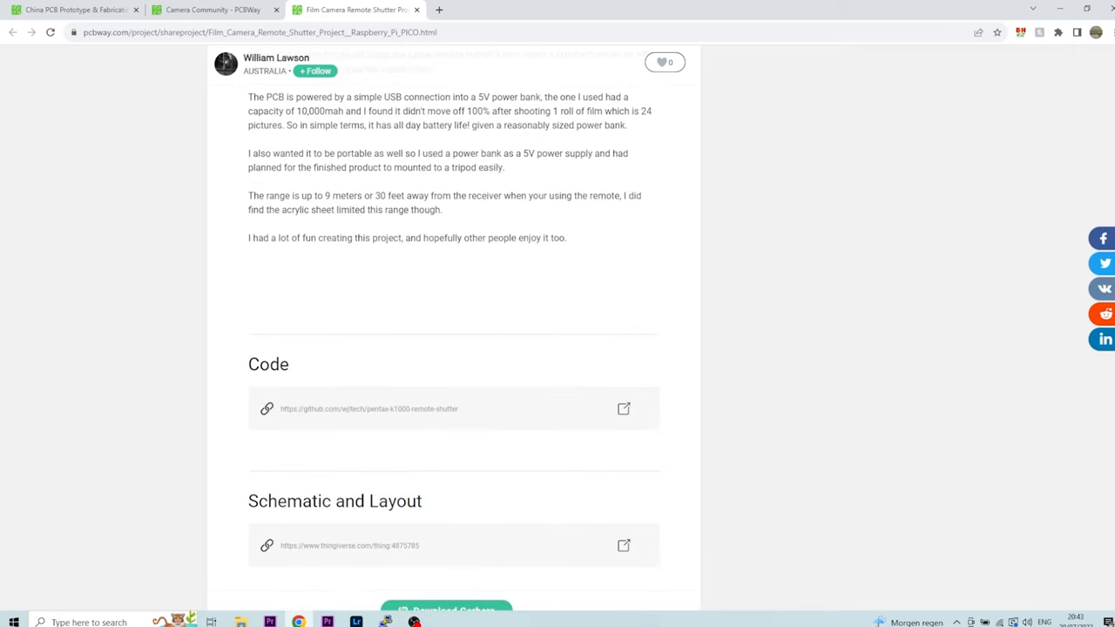